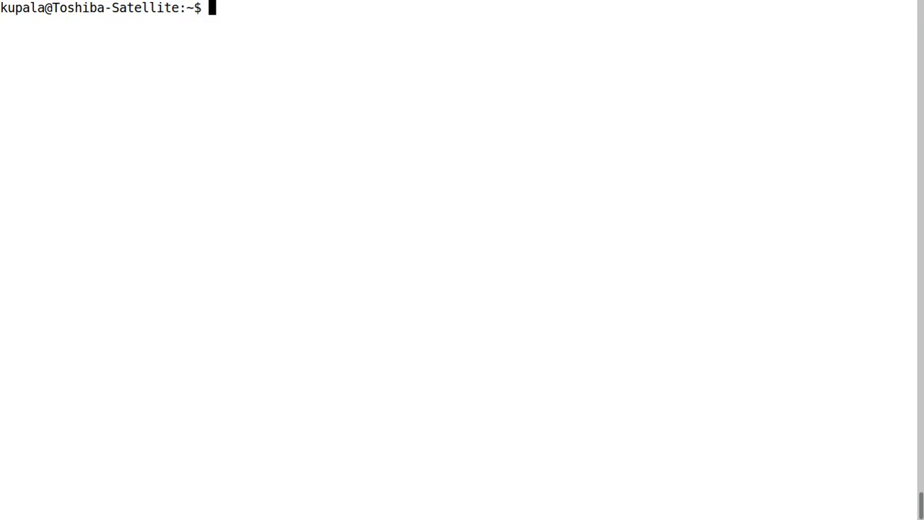
Step: Run sudo apt-get install nasm and supply the administrator password
type("u")
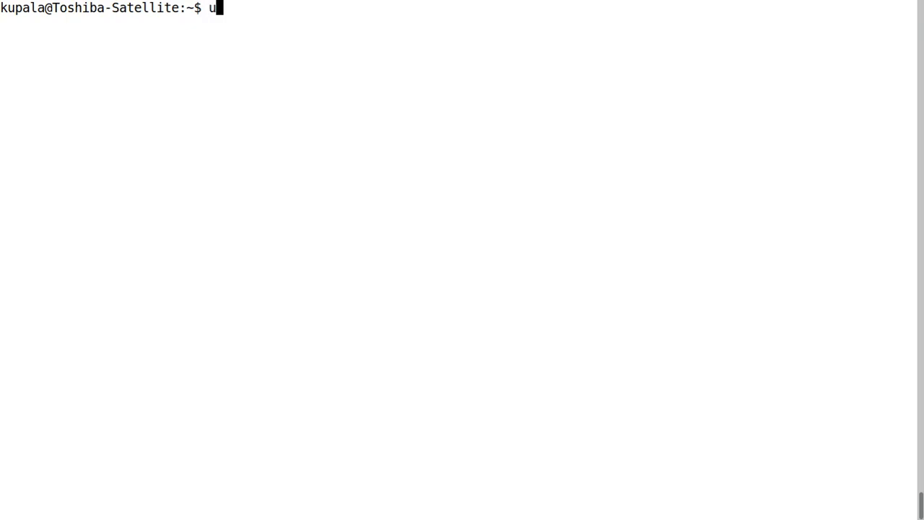
key("Return")
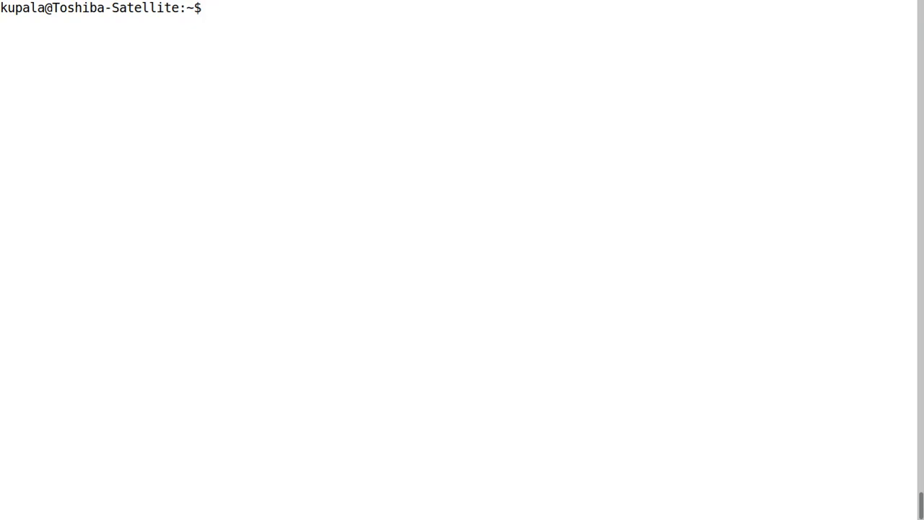
type("sudo apt")
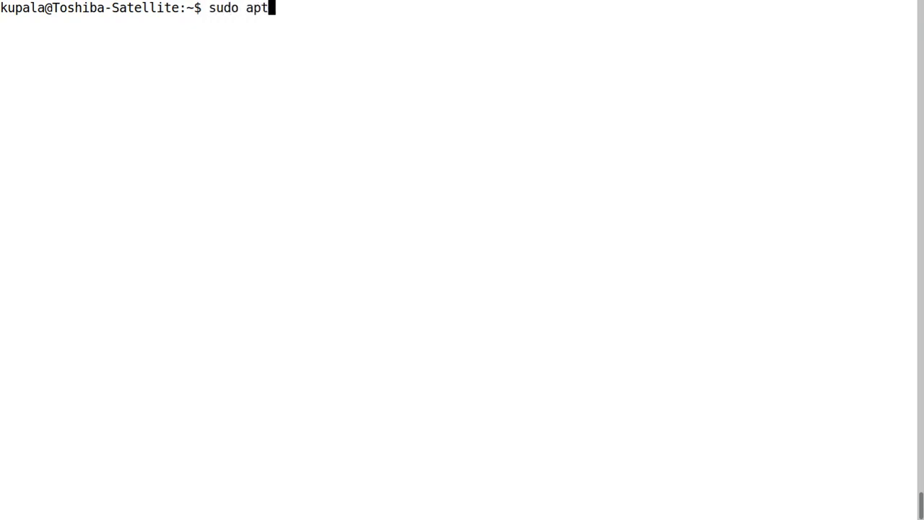
type("-get install nasm")
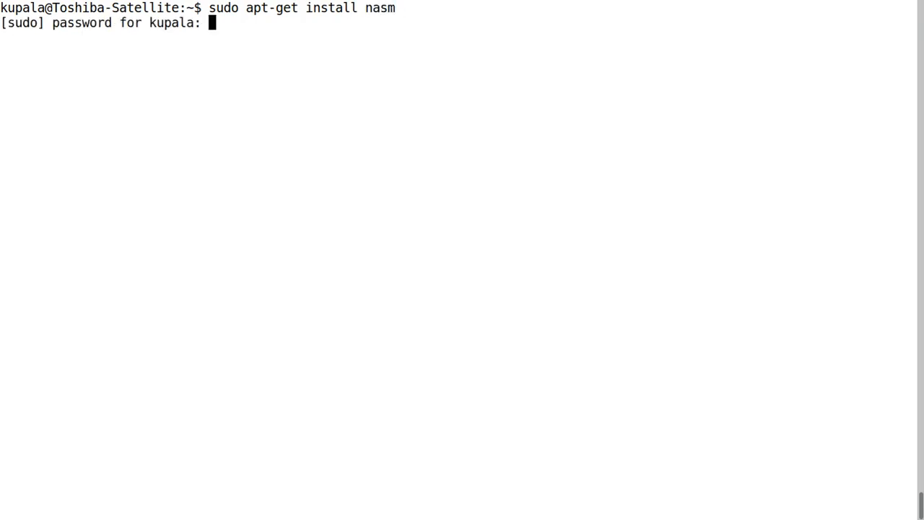
key("Enter")
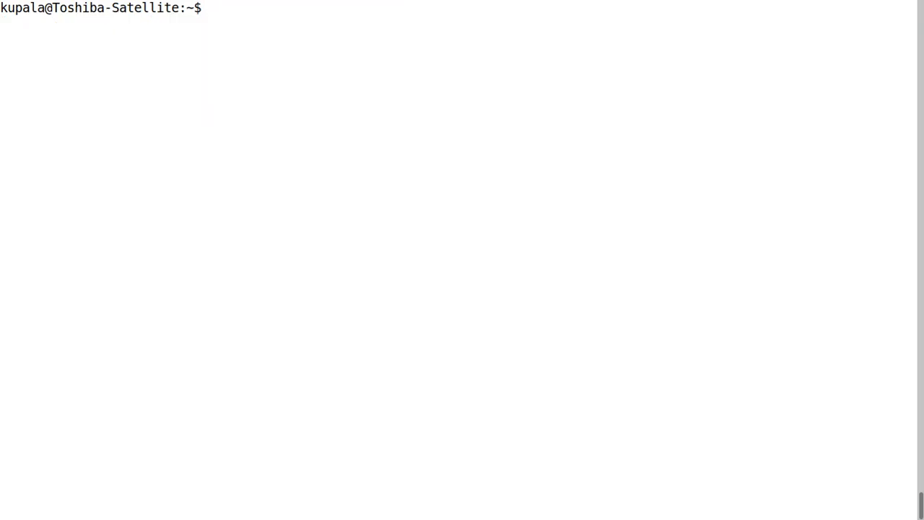
Step: Move into Desktop, create hello.asm with touch, confirm with ls, and edit it in nano
type("cd Desktop")
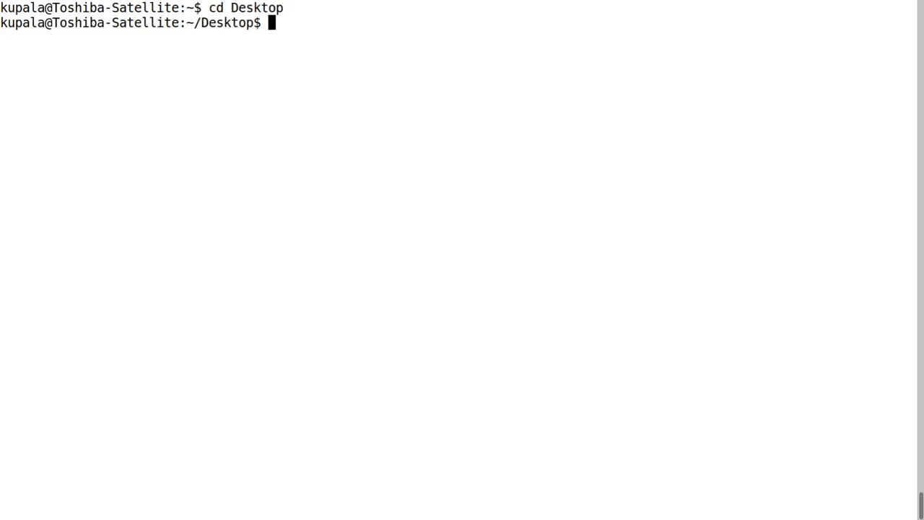
type("touch")
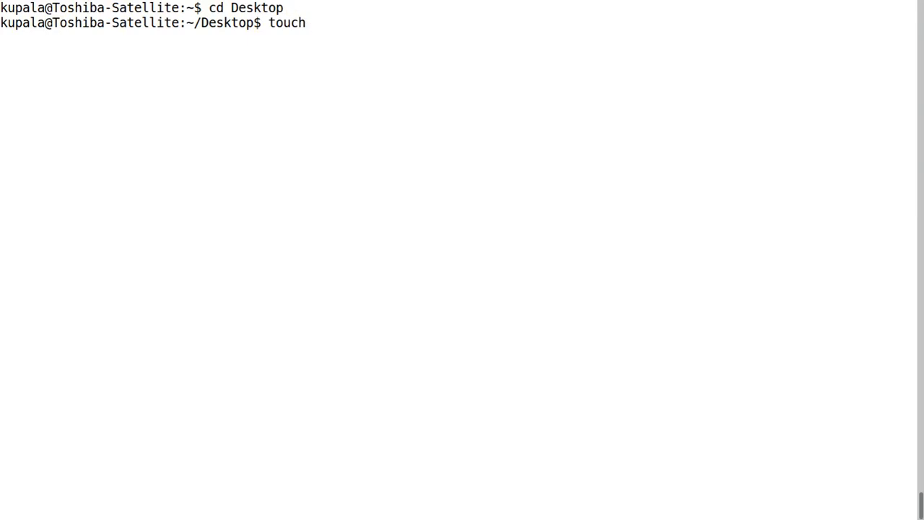
type("hello.asm")
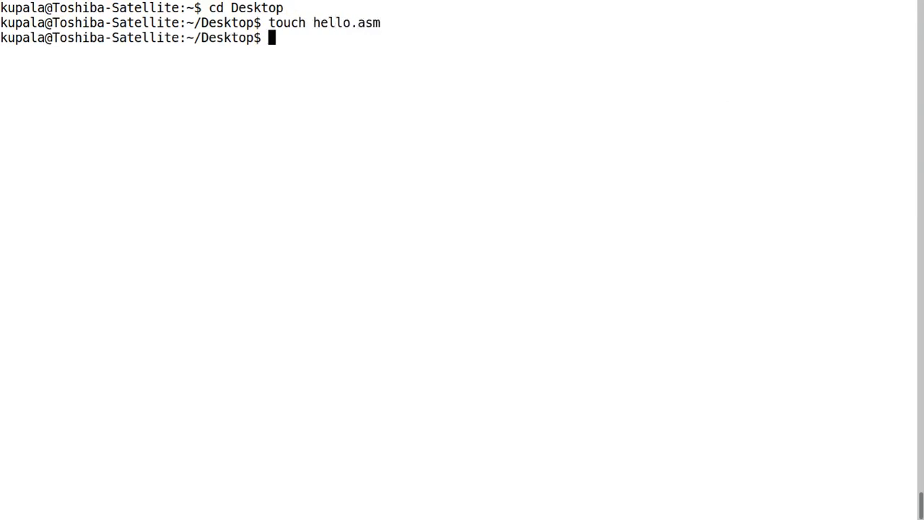
type("ls")
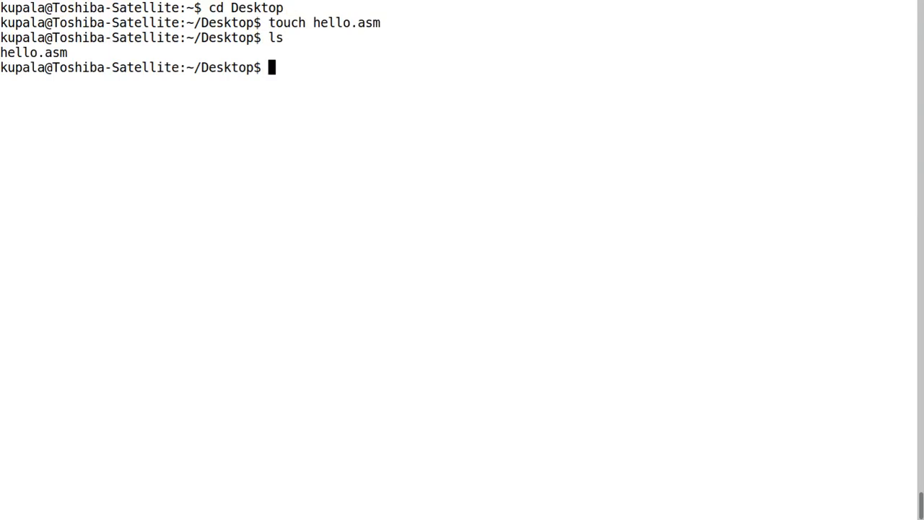
type("n")
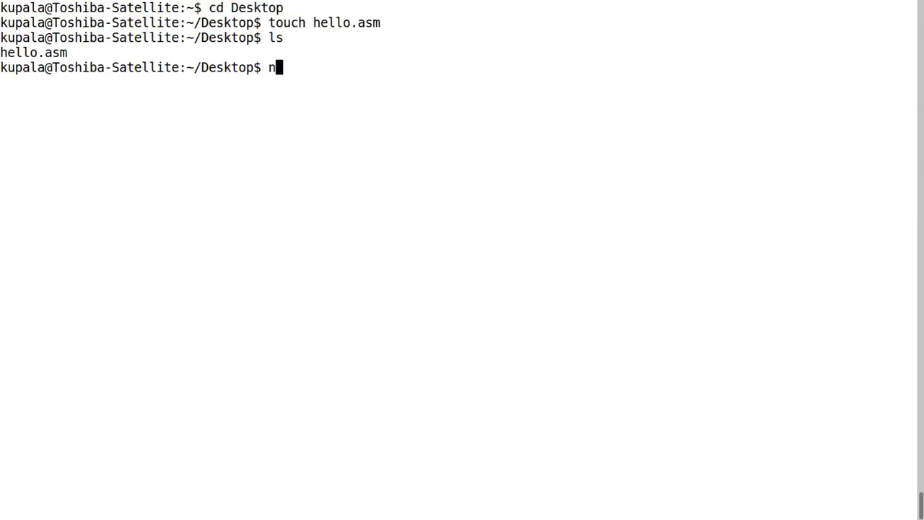
key("Return")
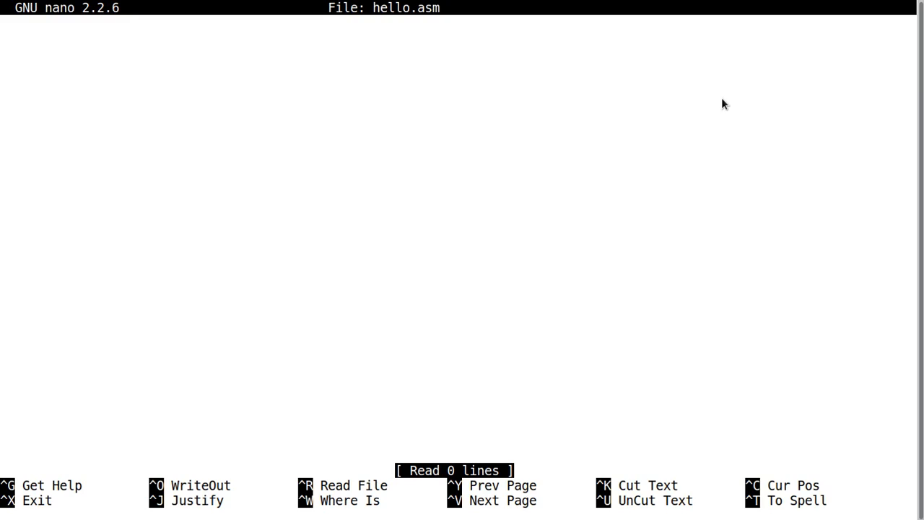
Step: Write the .data section defining text db "Hello, World!",10
type("section .")
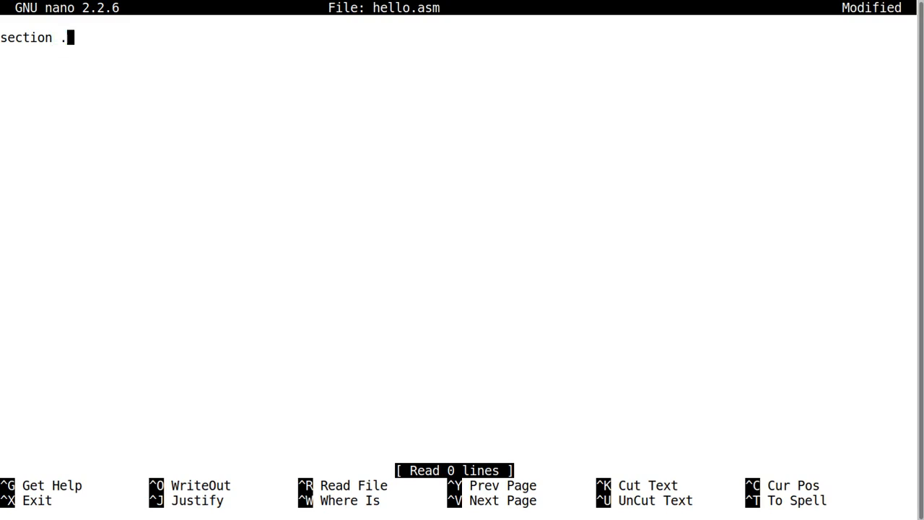
type("data")
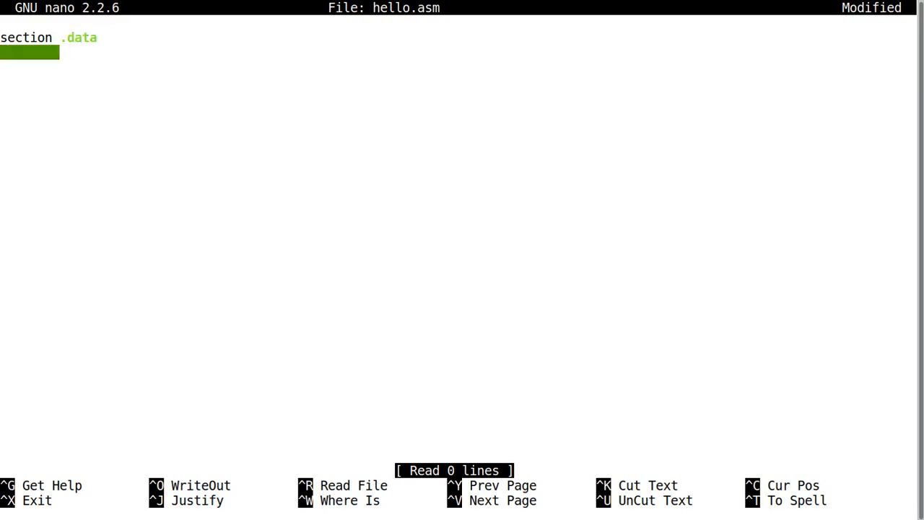
type("text db \"He")
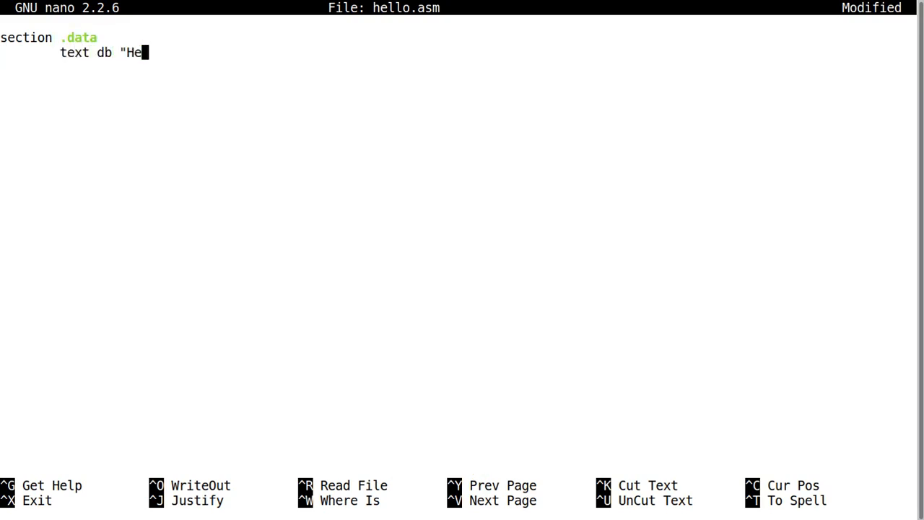
type("llo, Worl")
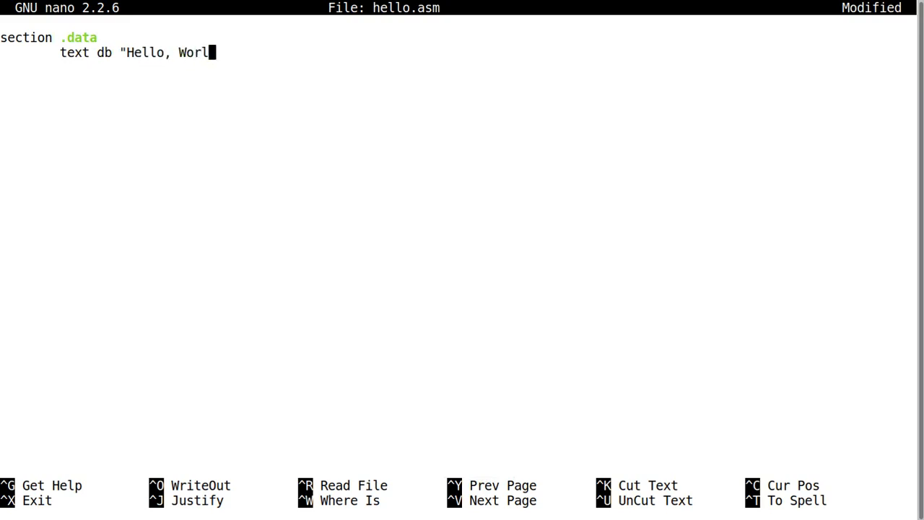
type("d!\",10")
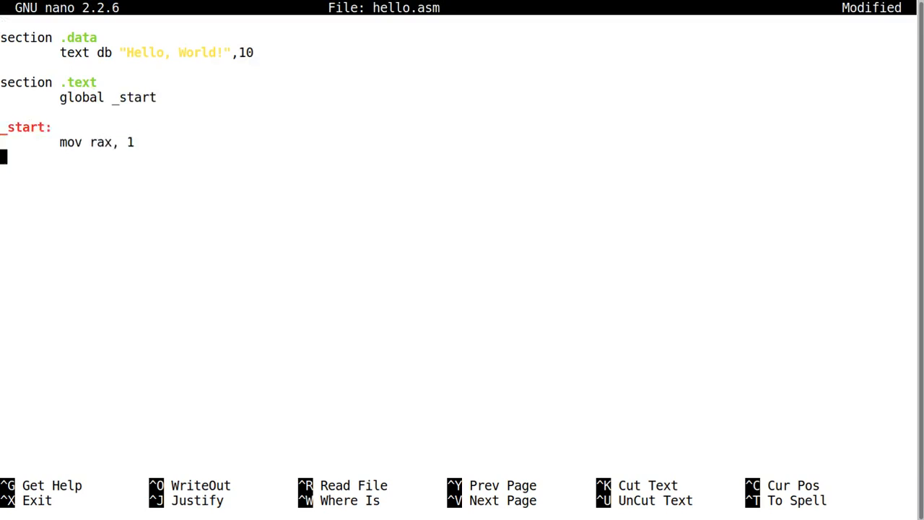
Step: Write mov rdi,1 / rsi,text / rdx,14 and syscall, save hello.asm, and exit nano
type("mov rdi, 1")
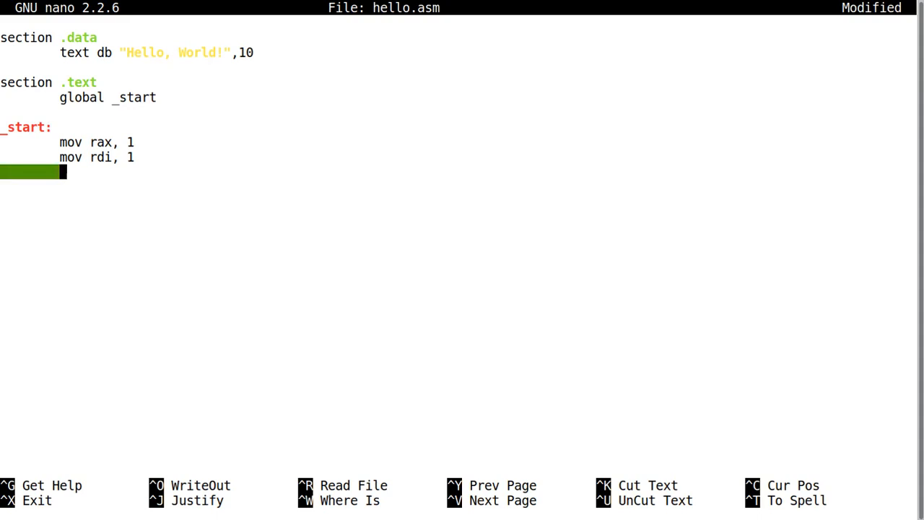
type("mov rsi, text")
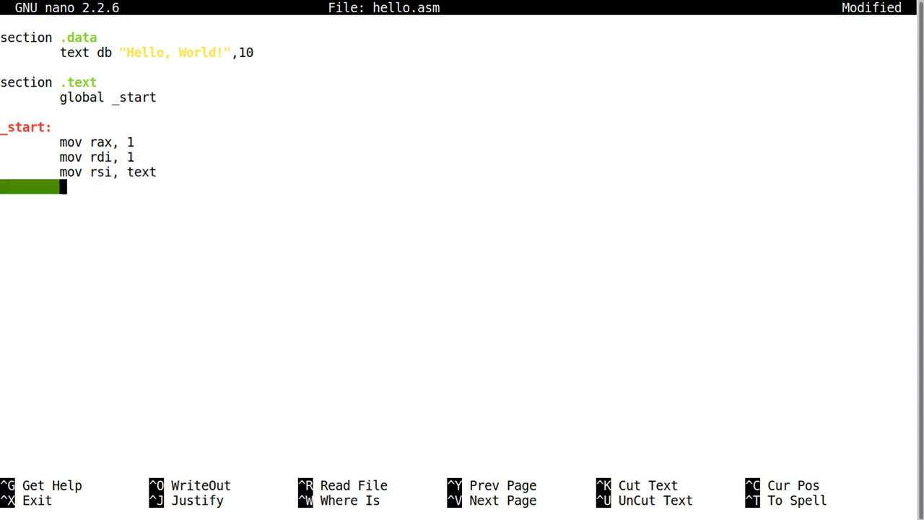
type("mov rdx, 14")
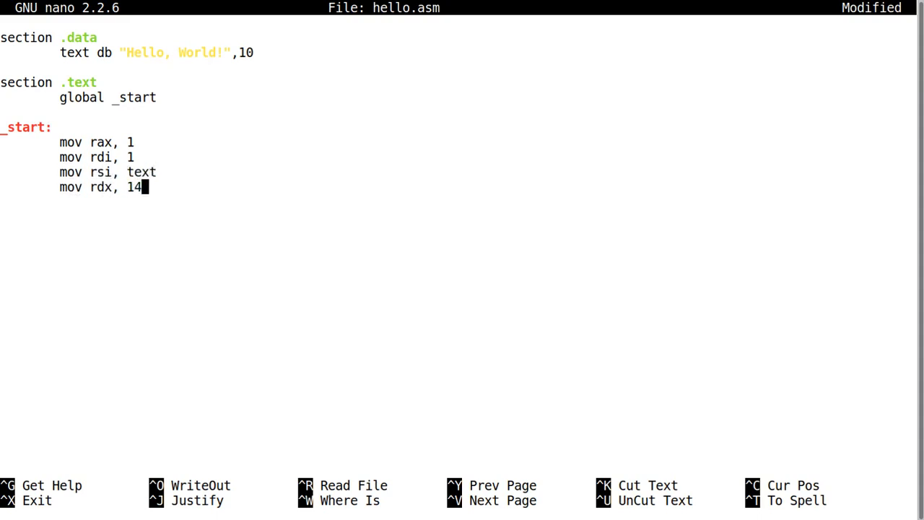
type("syscall")
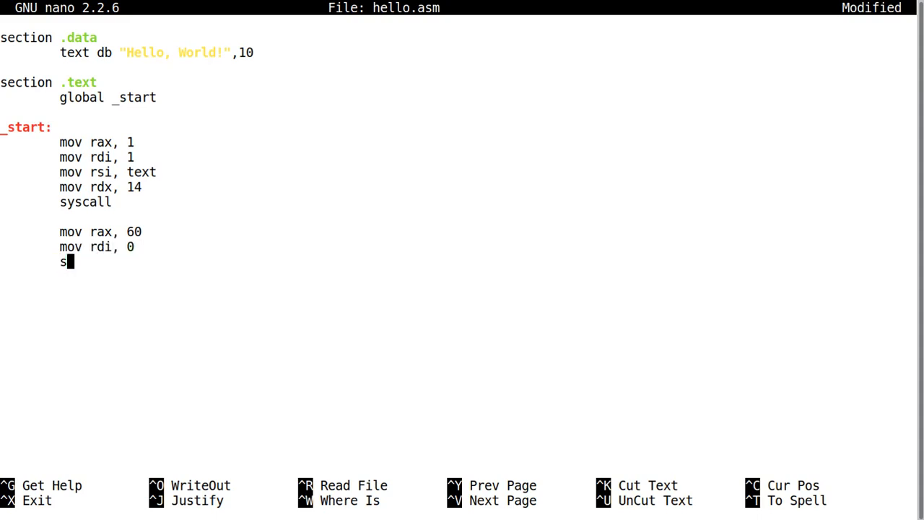
type("yscall")
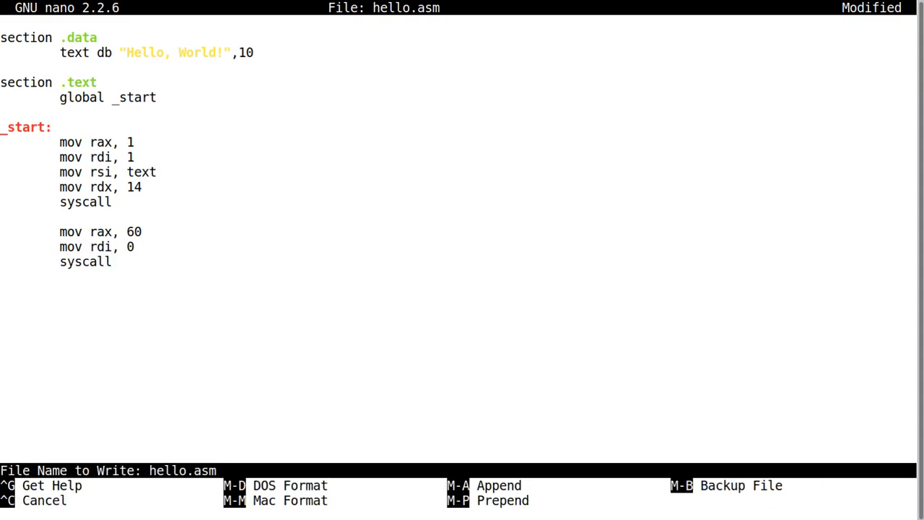
key("Enter")
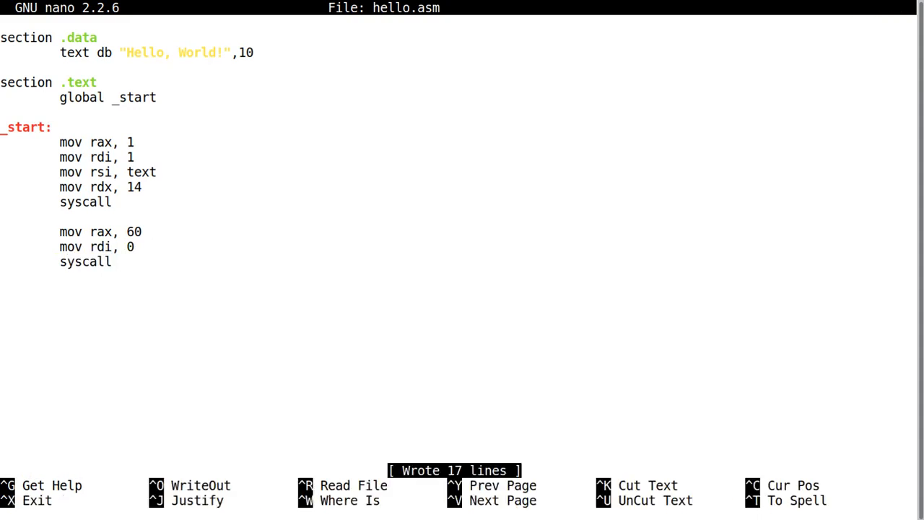
key("ctrl+x")
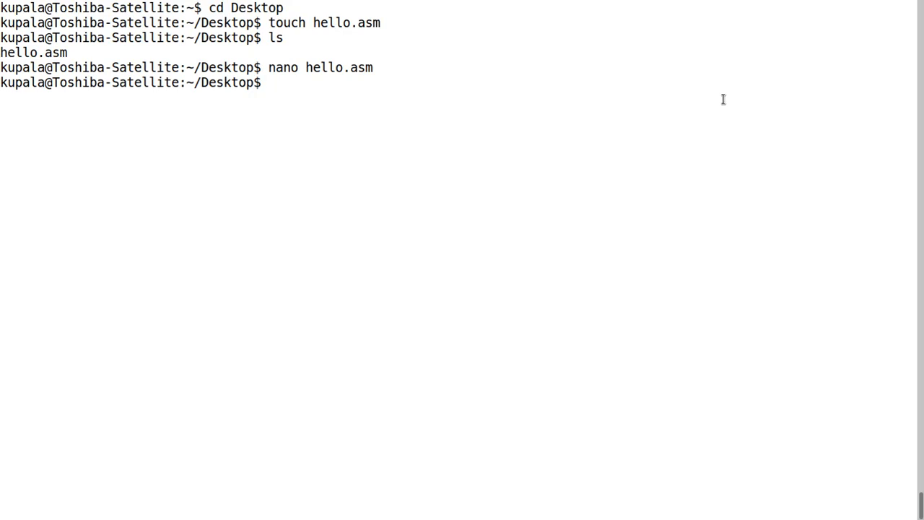
Step: Assemble with nasm -f elf64 -o hello.o hello.asm after clearing and listing the directory
type("clear")
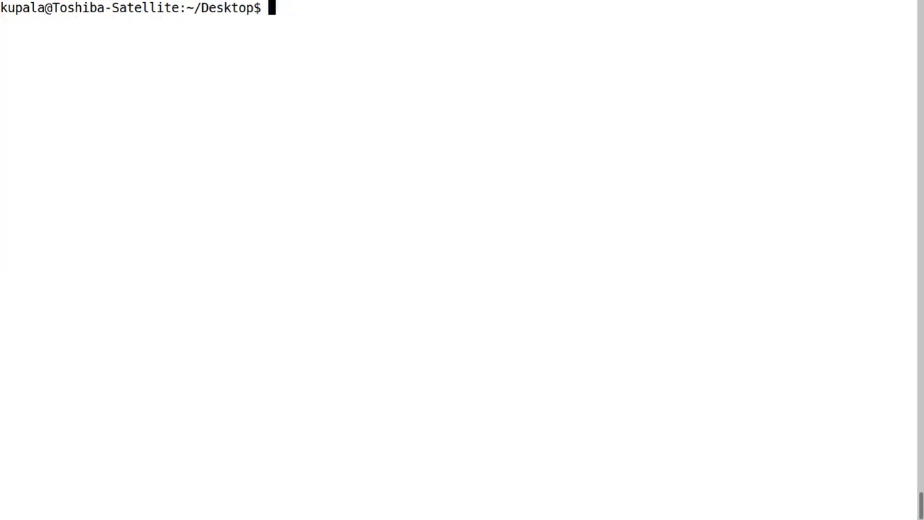
type("ls")
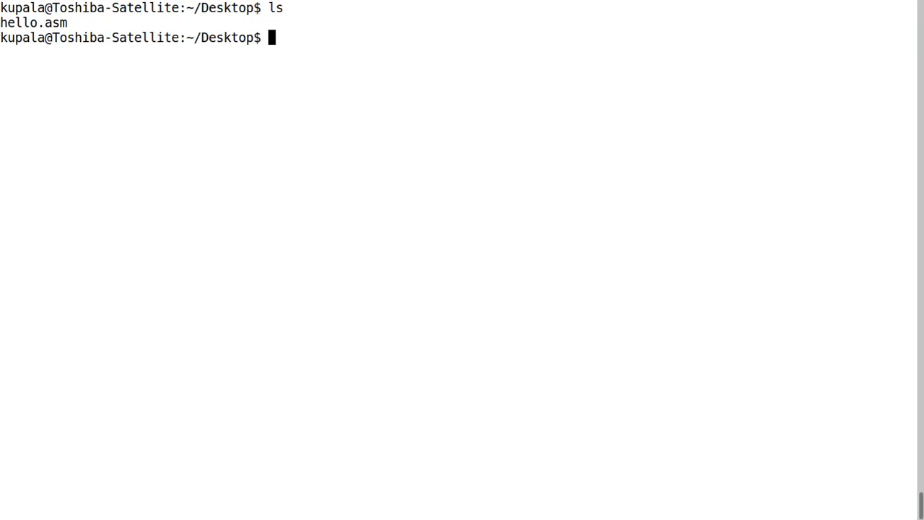
type("nasm -f e")
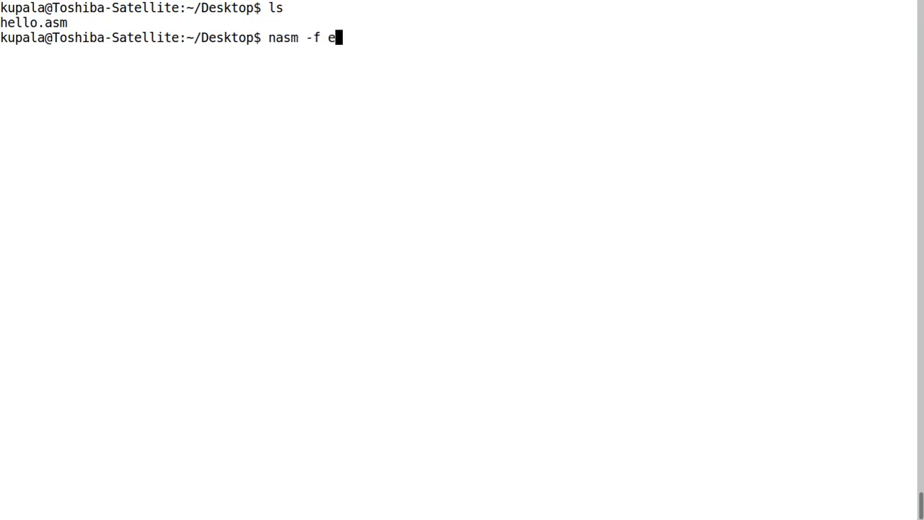
type("lf64")
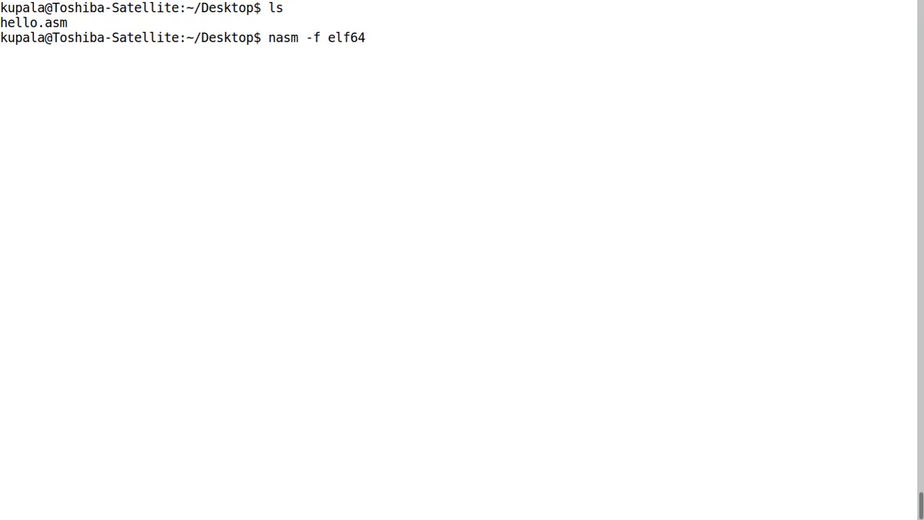
type("-o")
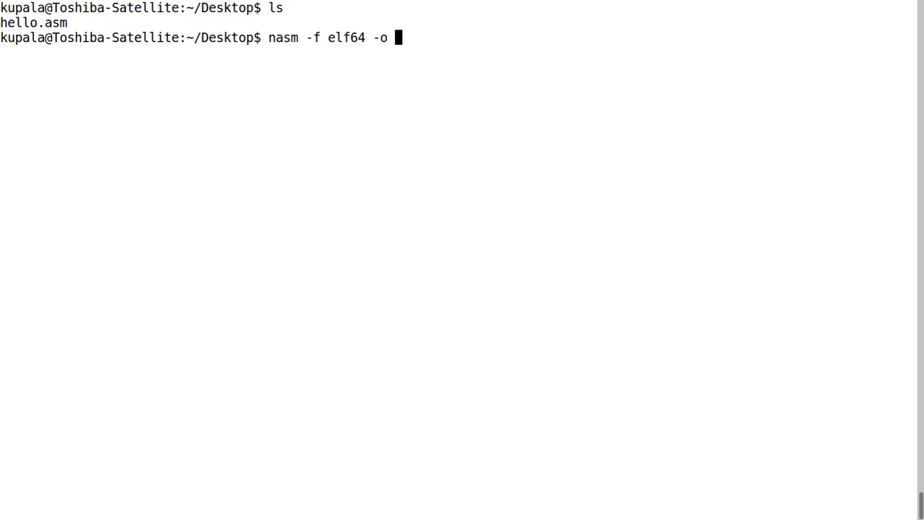
type("hello.")
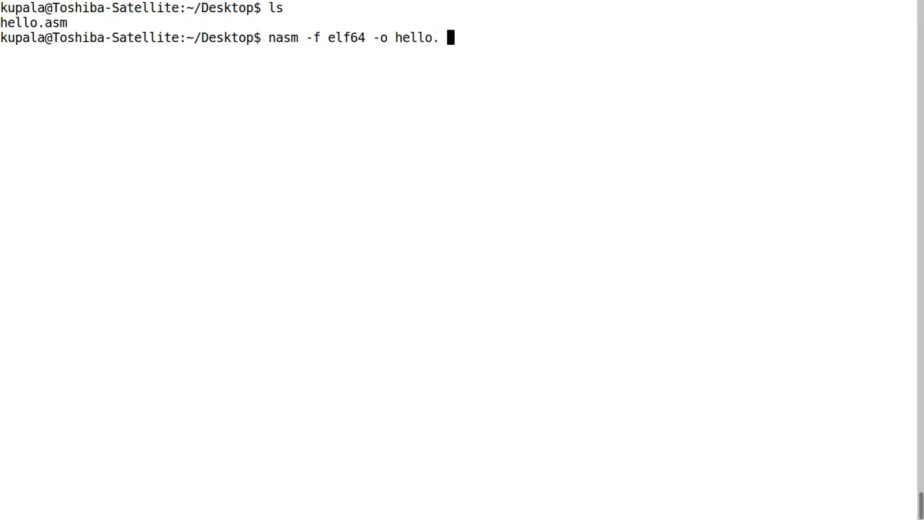
type("o hello.as")
type("ls")
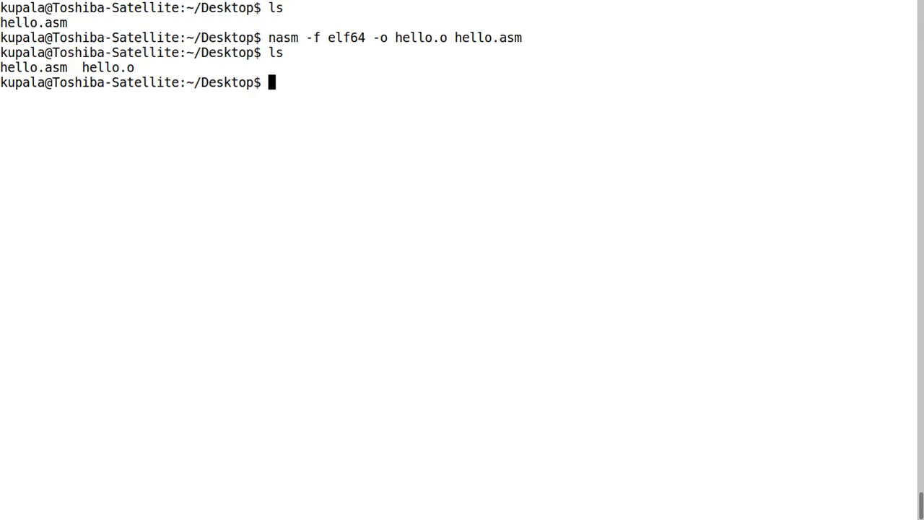
Step: Read the GNU linker manual with man ld and quit back to the shell
type("man")
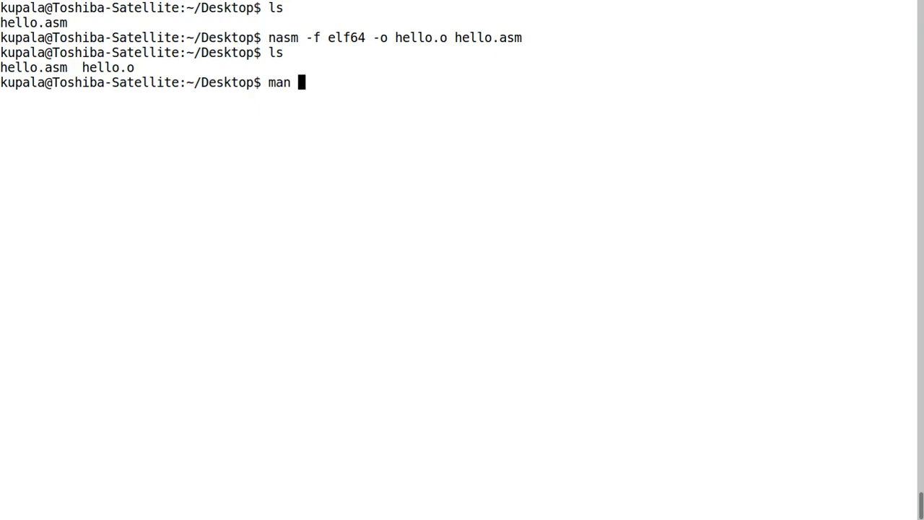
type("ld")
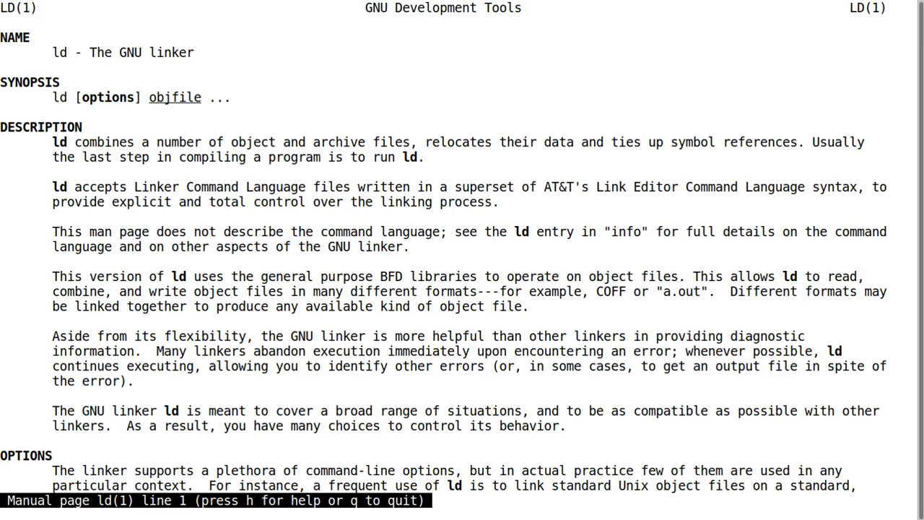
key("q")
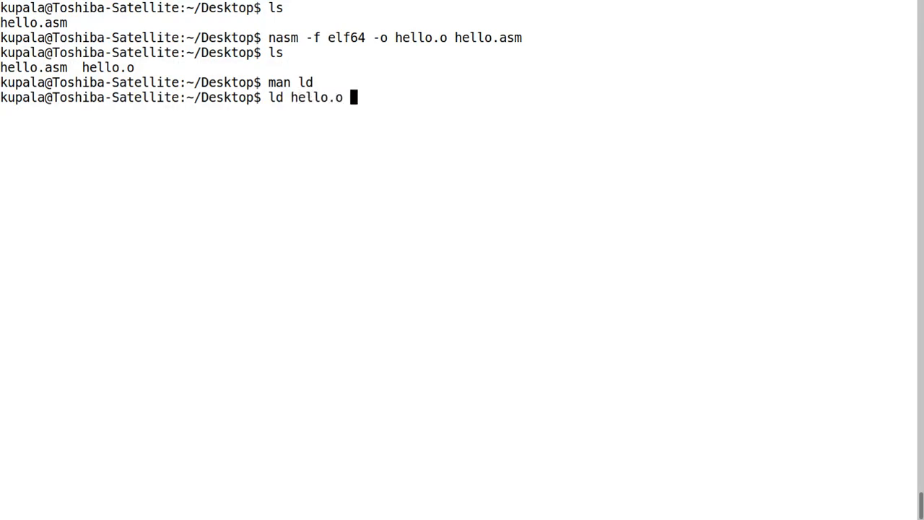
Step: Link with ld hello.o -o hello, list the files, and run ./hello to print Hello, World!
type("-o")
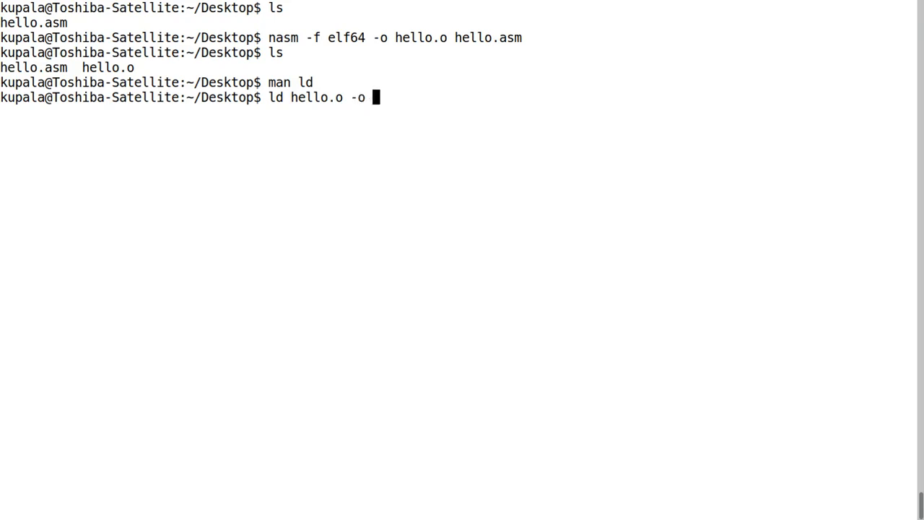
type("hello")
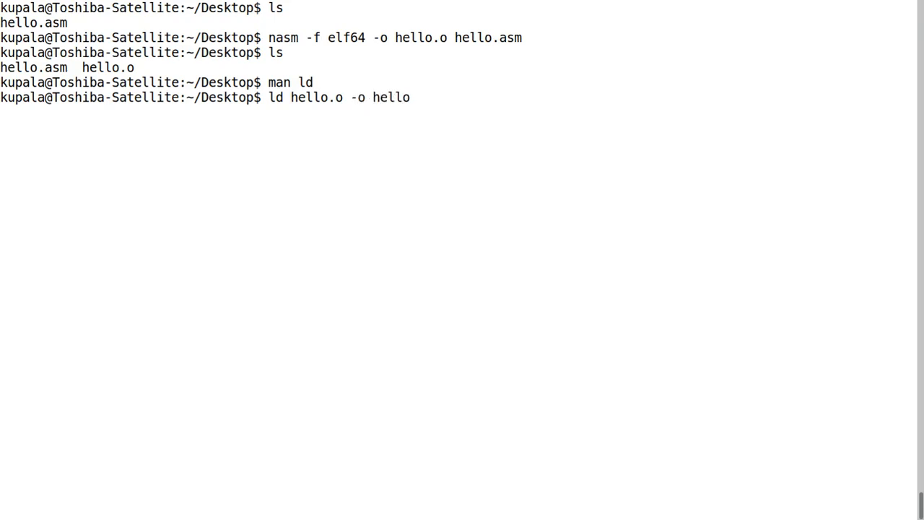
type("ls")
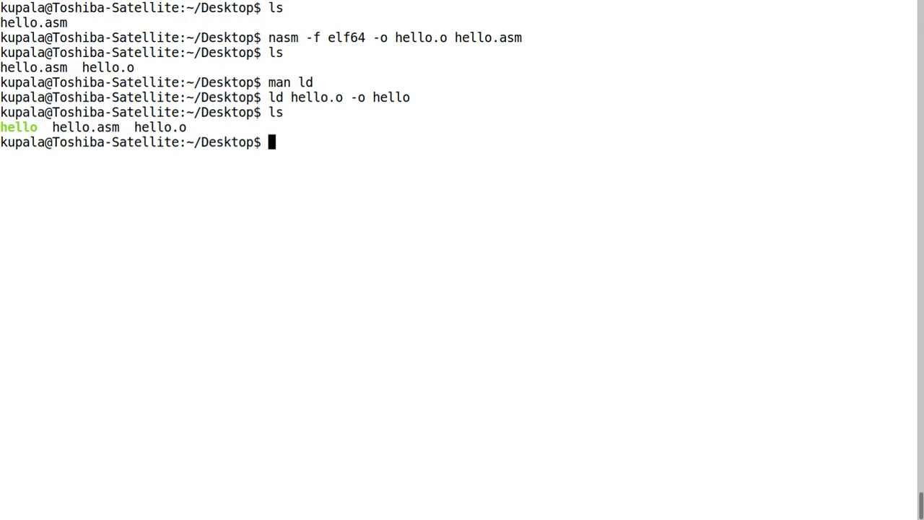
type("./")
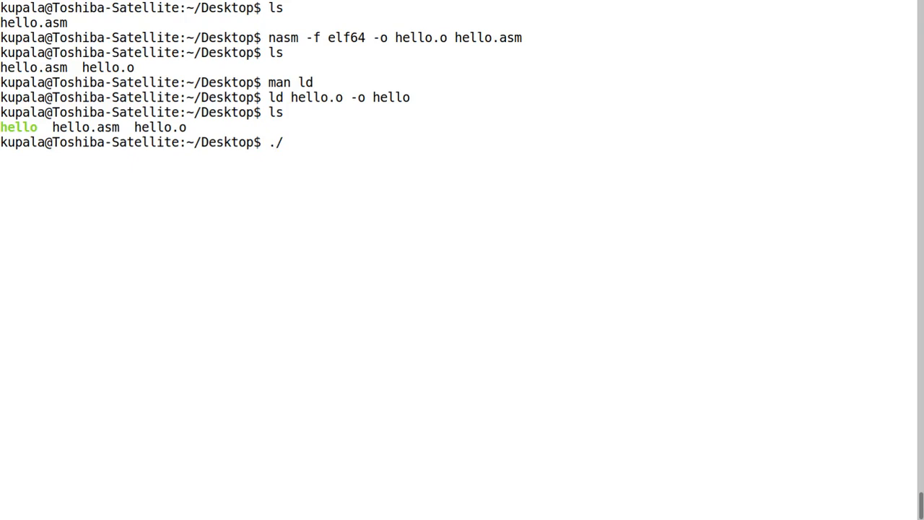
type("hello")
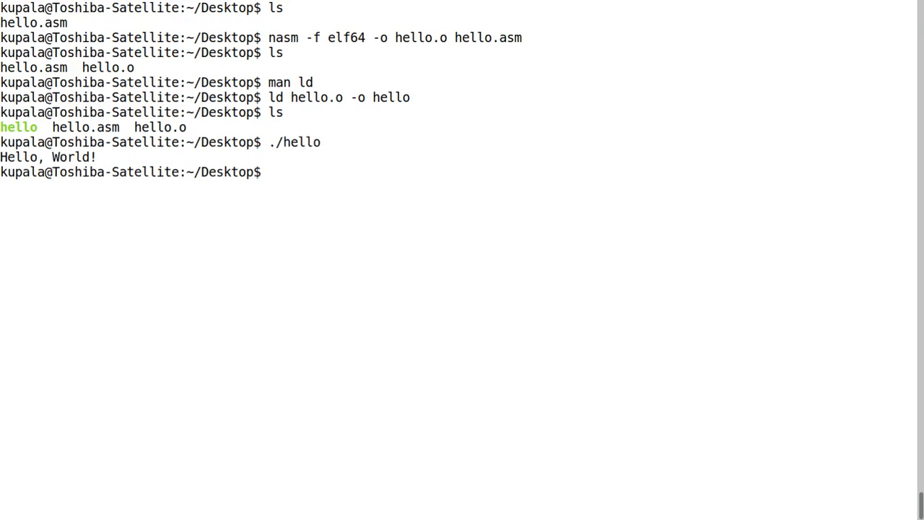